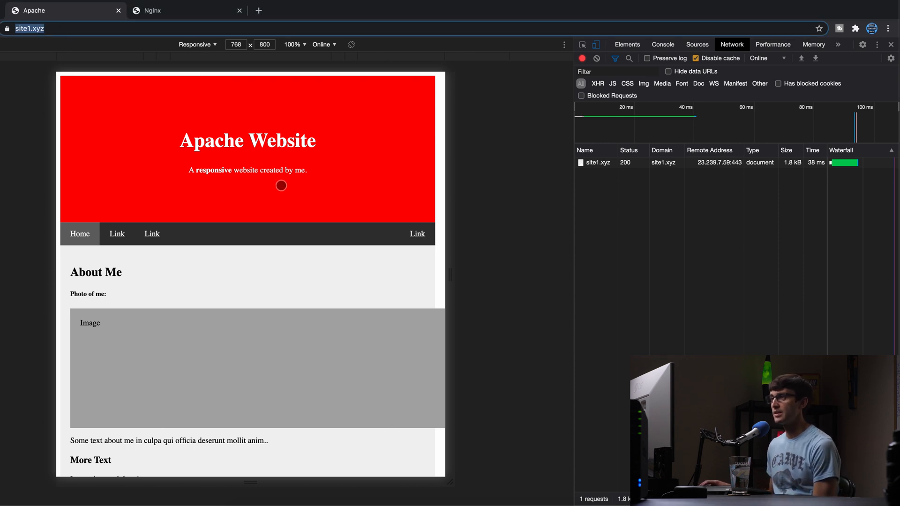
{"action": "mouse_move", "coordinate": [225, 115]}
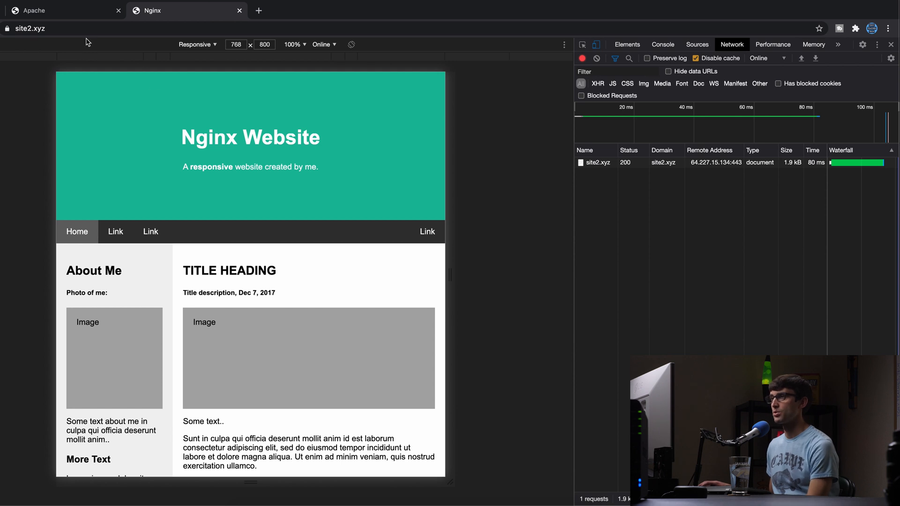
Inspect DevTools response headers for site1.xyz (Apache/2.4.25) and site2.xyz (nginx/1.18.0); neither has Strict-Transport-Security
{"action": "left_click", "coordinate": [64, 10]}
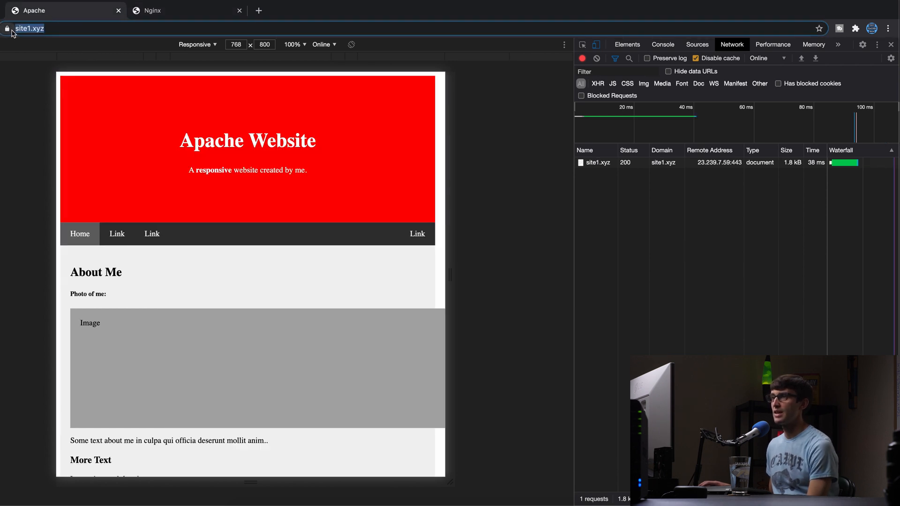
{"action": "left_click", "coordinate": [155, 10]}
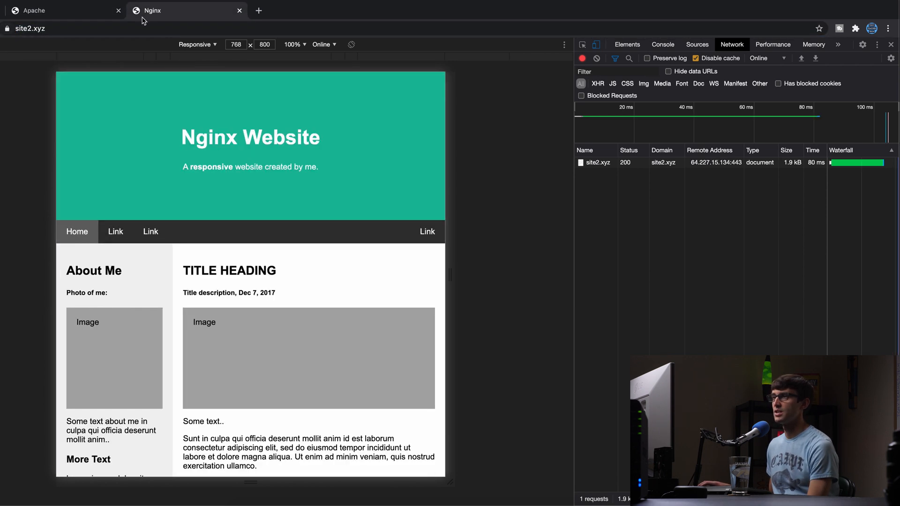
{"action": "left_click", "coordinate": [35, 11]}
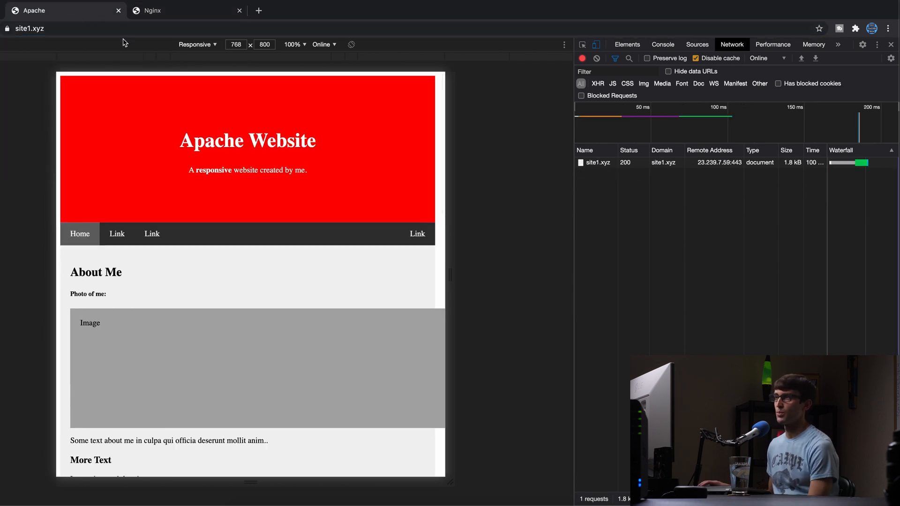
{"action": "left_click", "coordinate": [597, 162]}
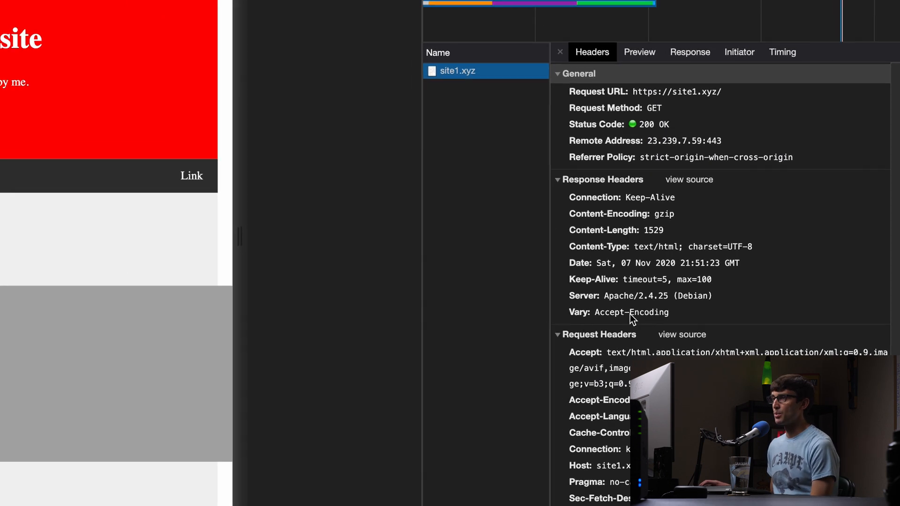
{"action": "left_click", "coordinate": [186, 10]}
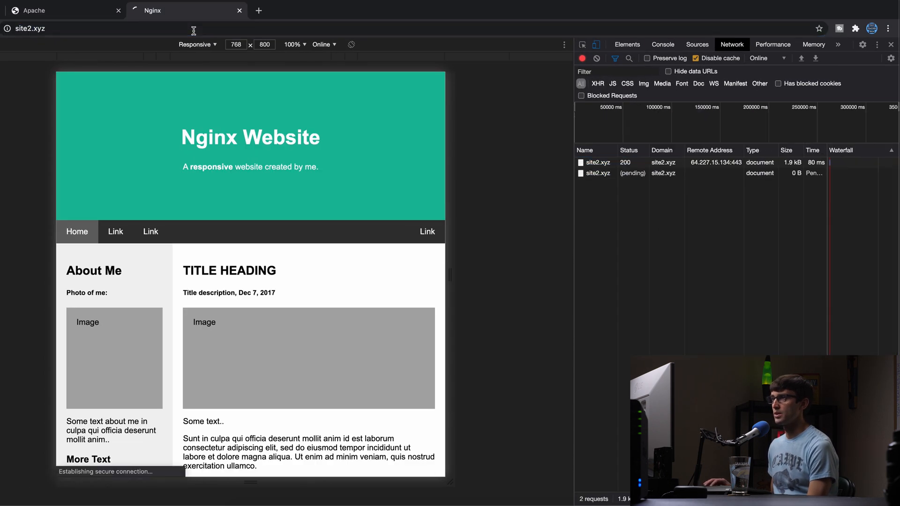
{"action": "left_click", "coordinate": [596, 162]}
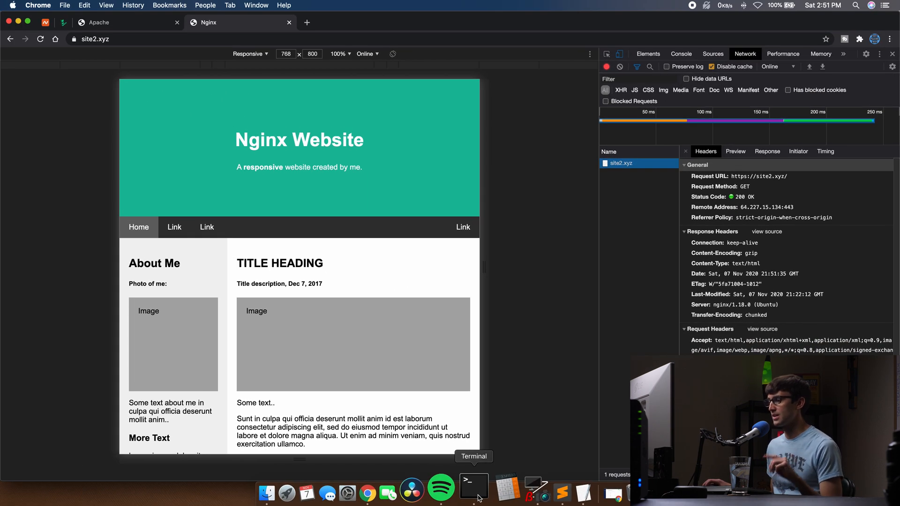
On the Apache server, type a vim command for sites-available/000-default-le-ssl.conf
{"action": "left_click", "coordinate": [474, 493]}
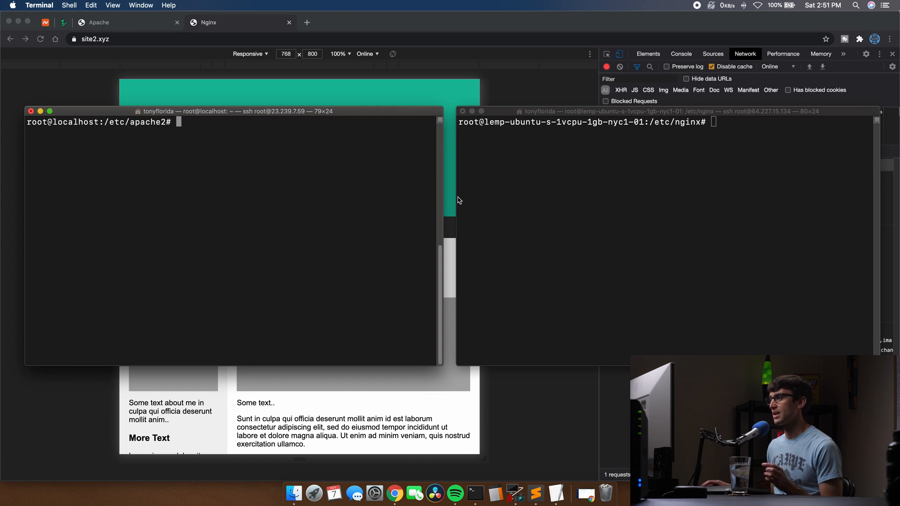
{"action": "mouse_move", "coordinate": [305, 210]}
{"action": "type", "text": "vim si"}
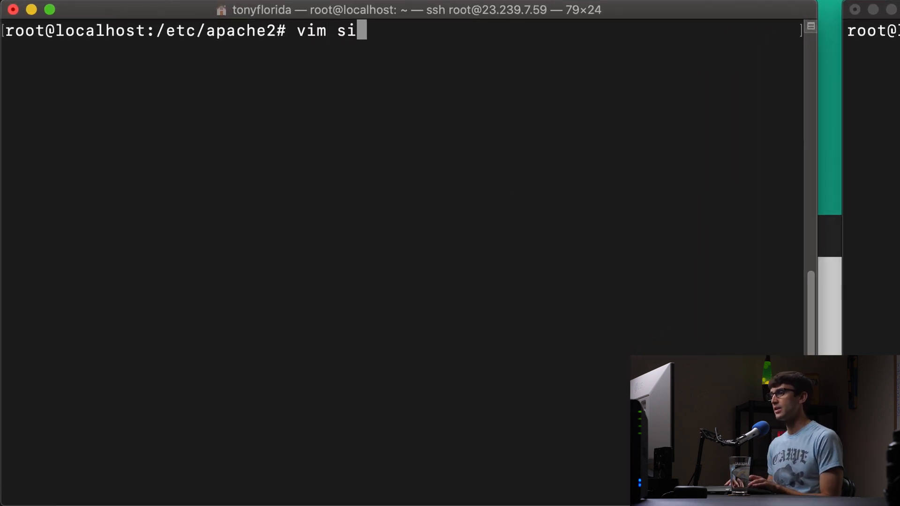
{"action": "type", "text": "tes-available/"}
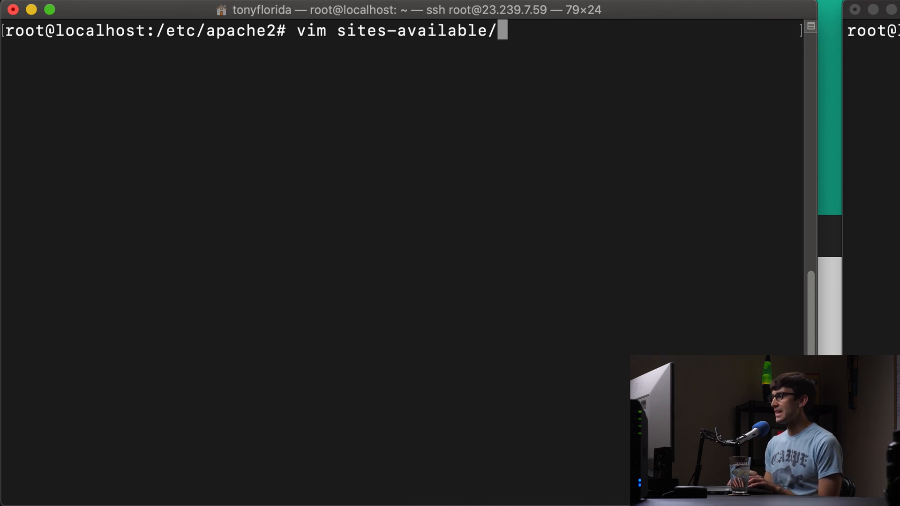
{"action": "key", "text": "Tab"}
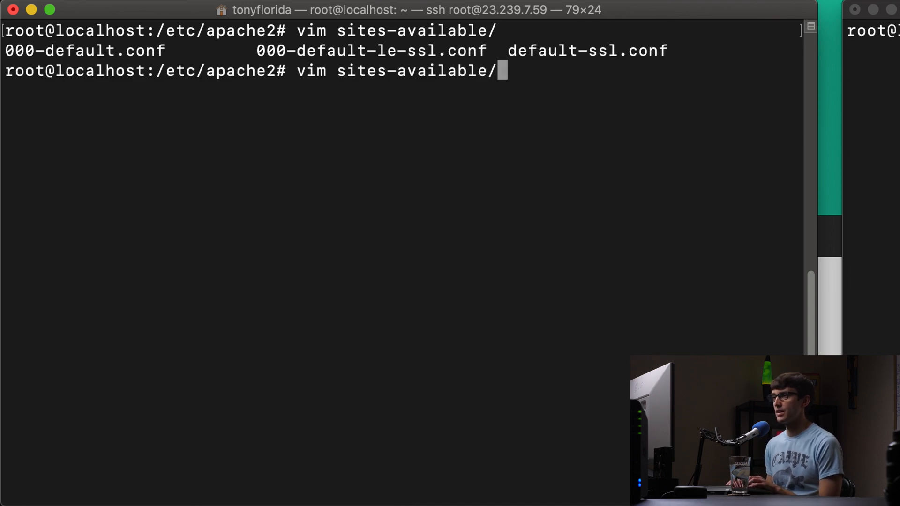
{"action": "type", "text": "000-default-le-ssl.conf"}
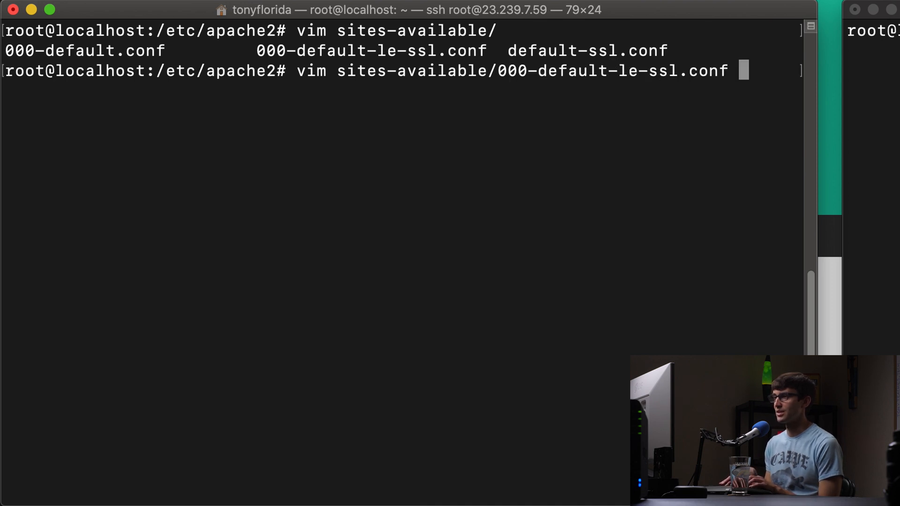
Add 'Header always set Strict-Transport-Security max-age=31536000' to the Apache SSL virtual host and save
{"action": "key", "text": "Return"}
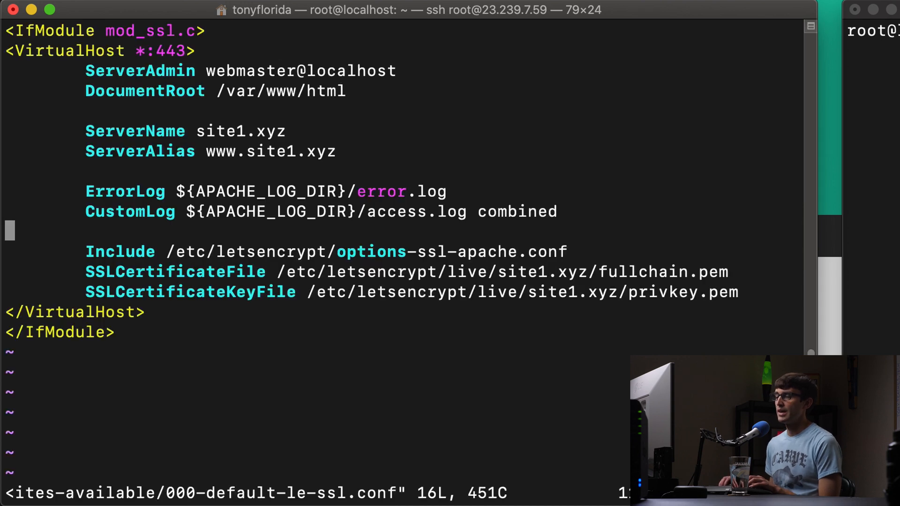
{"action": "key", "text": "i"}
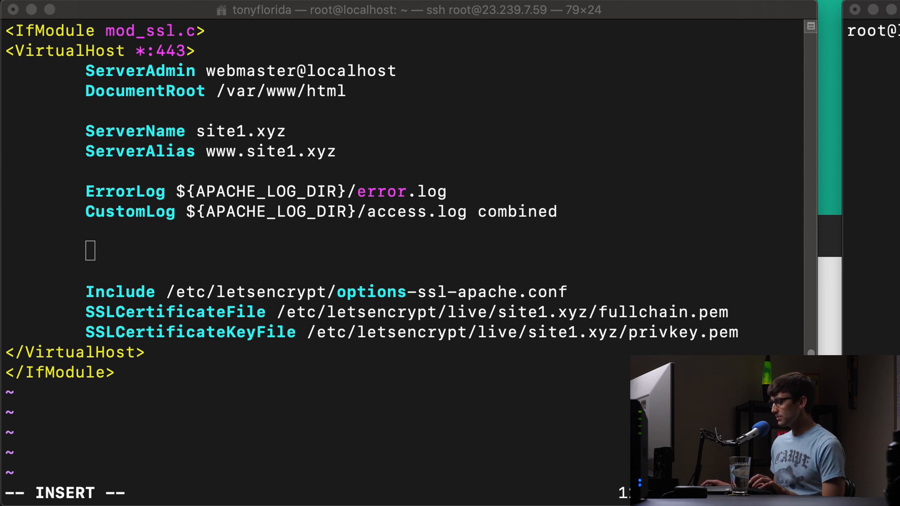
{"action": "type", "text": "Header always set Strict-Transport-Security max-age=31536000"}
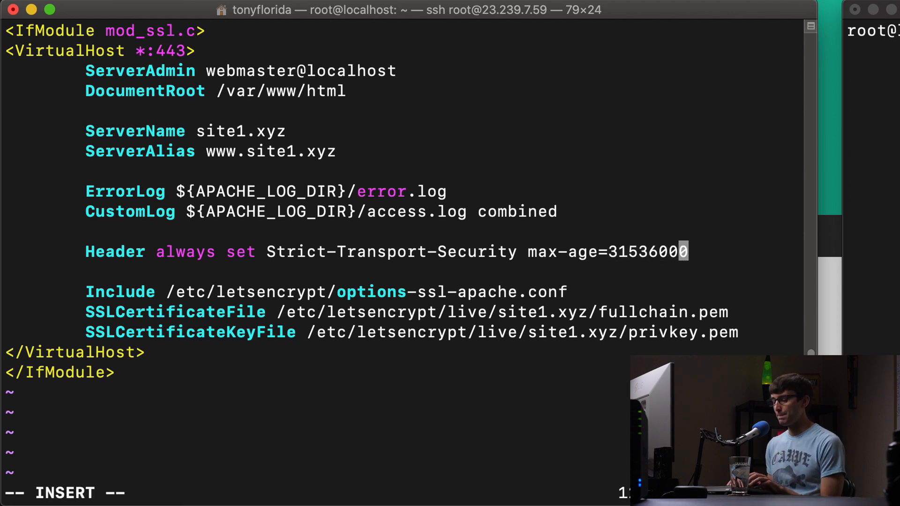
{"action": "key", "text": "Escape"}
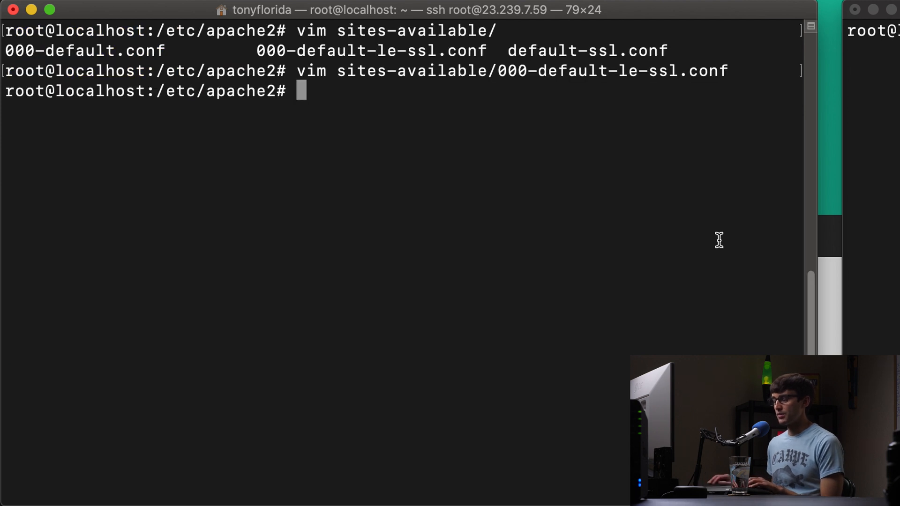
Reload Apache with systemctl reload apache2 after a mistyped first attempt
{"action": "type", "text": "syste"}
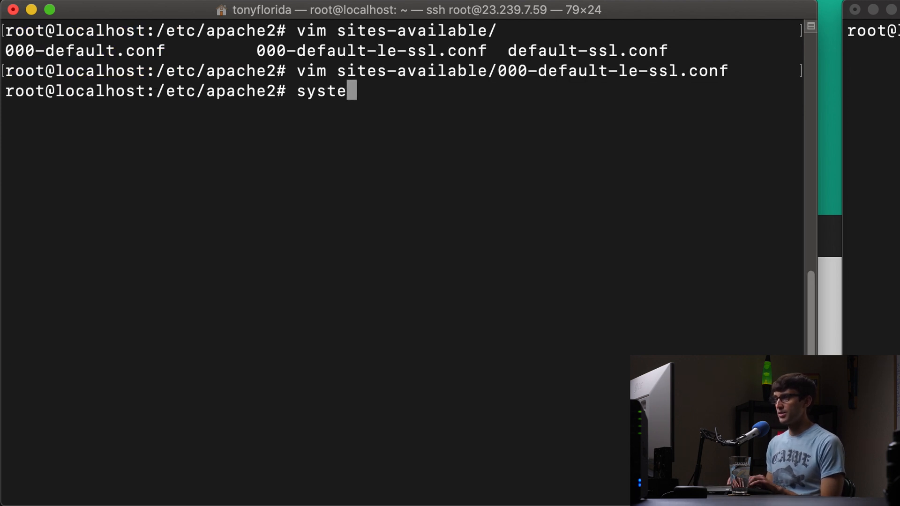
{"action": "type", "text": "ctl reload apache2"}
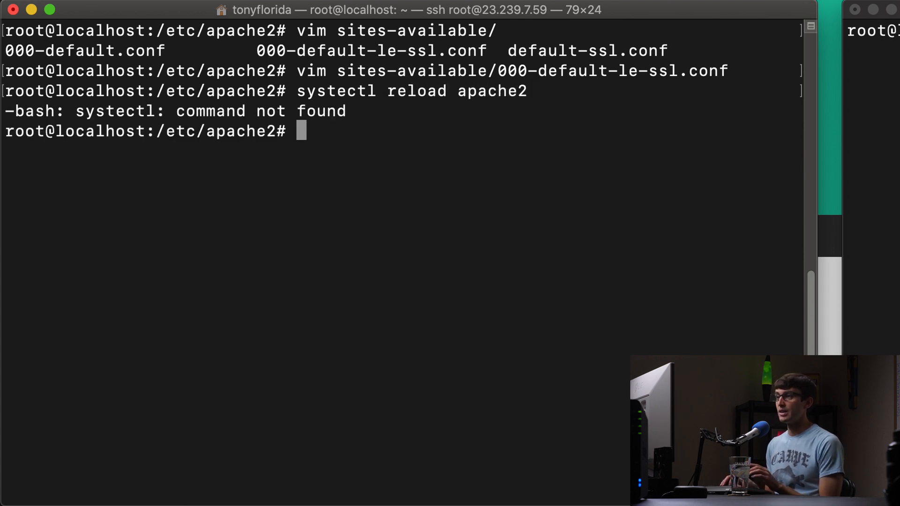
{"action": "type", "text": "systectl reload apache2"}
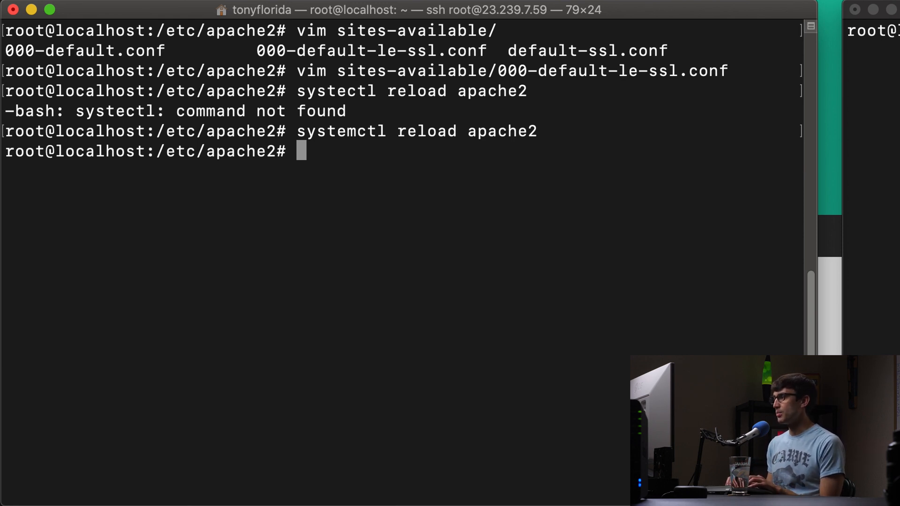
Begin entering a2enmod headers to enable Apache's headers module
{"action": "type", "text": "a"}
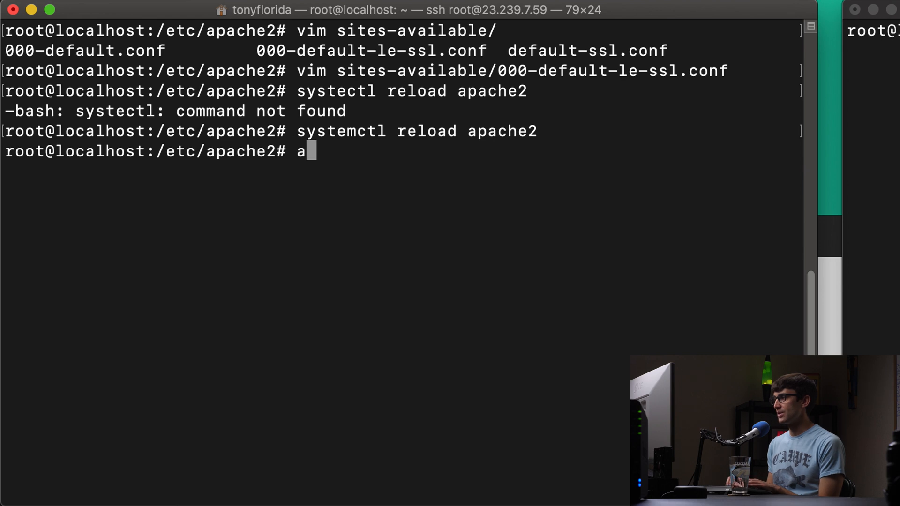
{"action": "type", "text": "2n"}
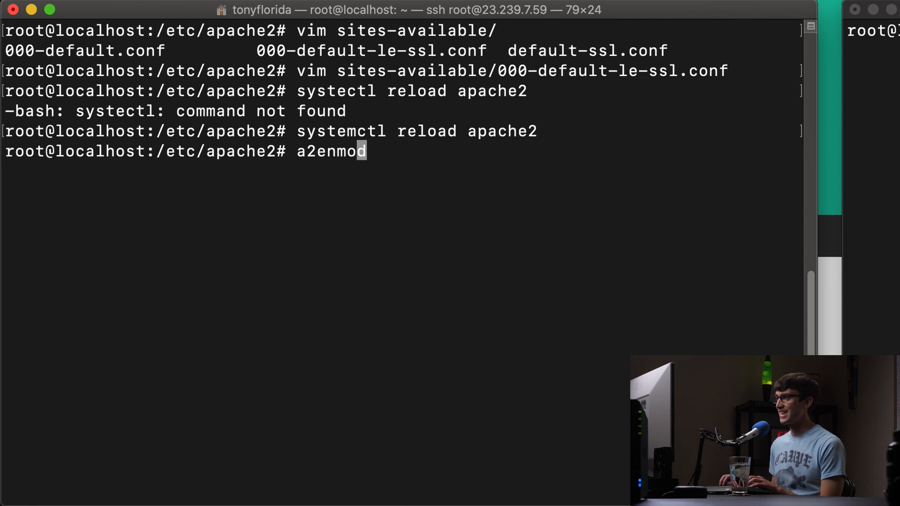
{"action": "type", "text": "head"}
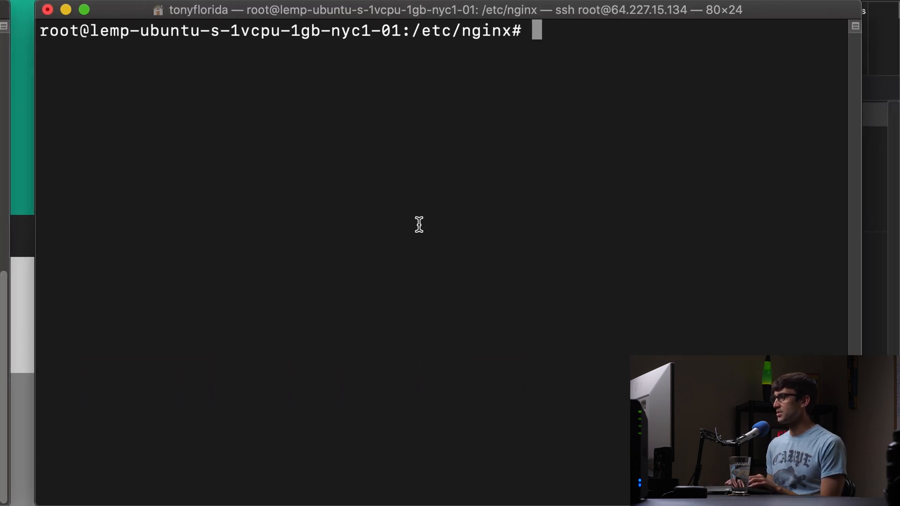
Add 'add_header Strict-Transport-Security max-age=31536000' to the Nginx digitalocean site2.xyz server block and save
{"action": "type", "text": "vim sites-available/d"}
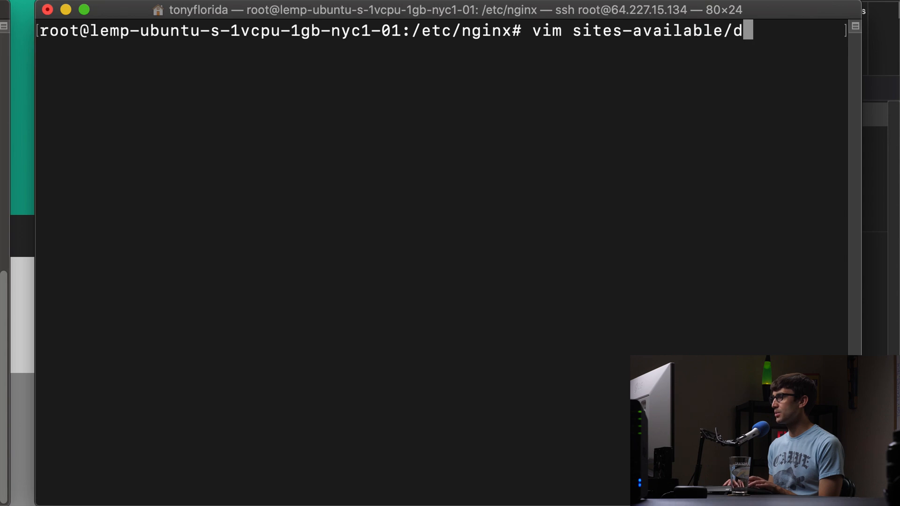
{"action": "type", "text": "igitalocean"}
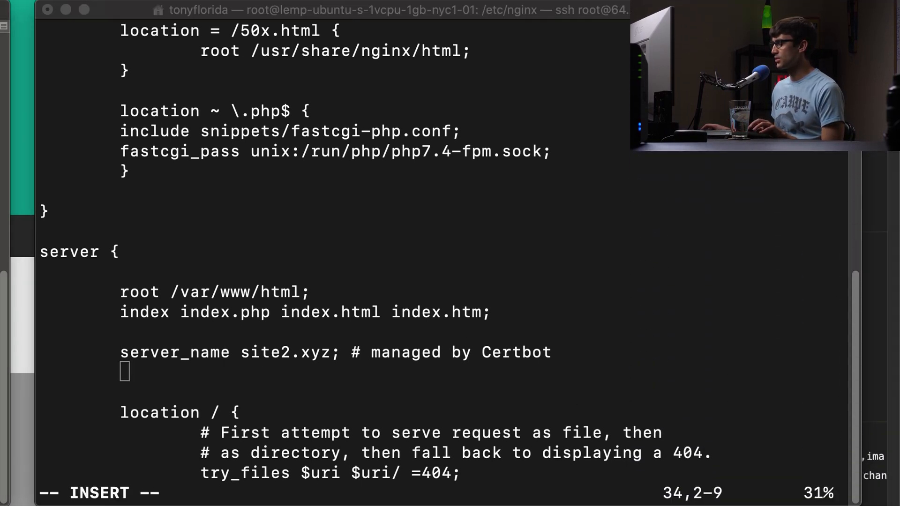
{"action": "type", "text": "add_header Strict-Transport-Security max-age=31536000"}
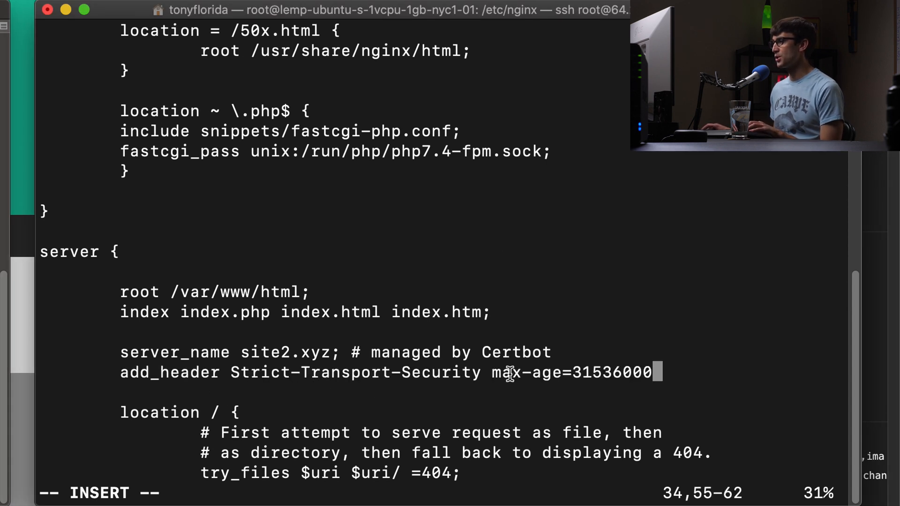
{"action": "mouse_move", "coordinate": [714, 323]}
{"action": "type", "text": ":wq"}
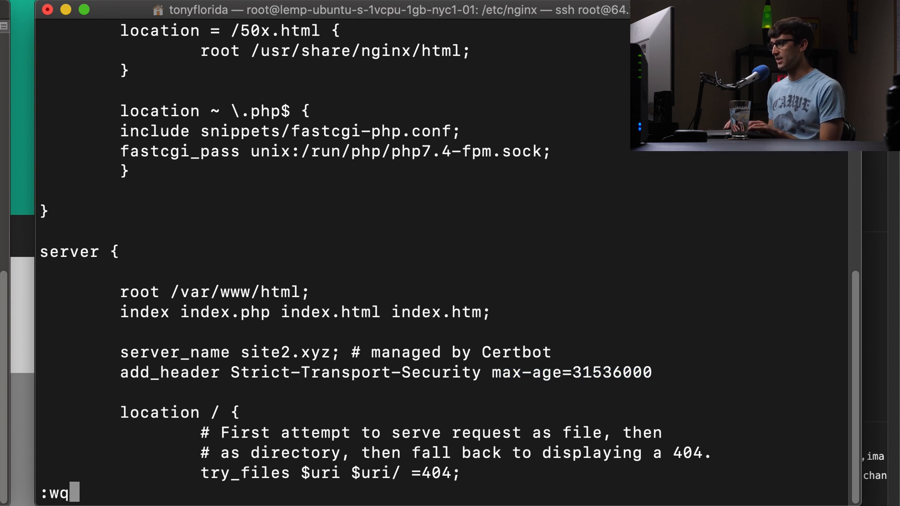
{"action": "key", "text": "i"}
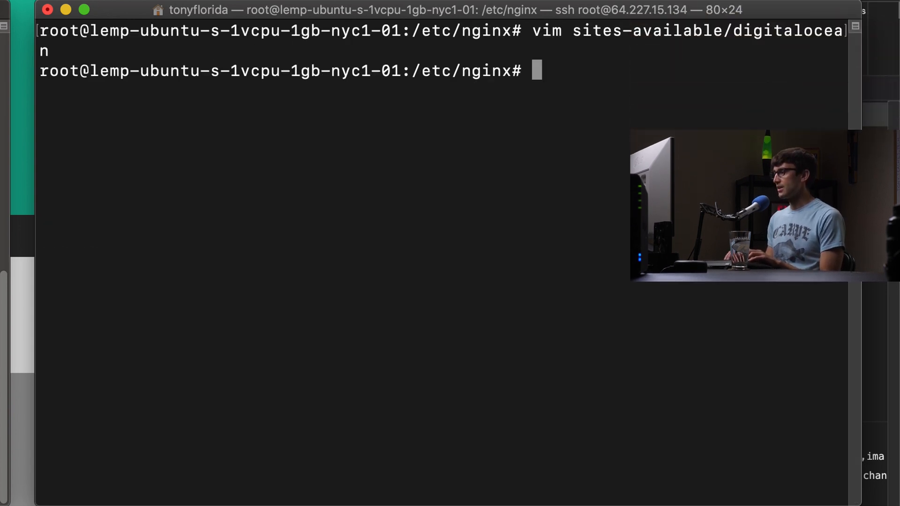
Attempt an Nginx reload that fails on the misspelled service name, then recall it to fix the typo
{"action": "type", "text": "systemctl"}
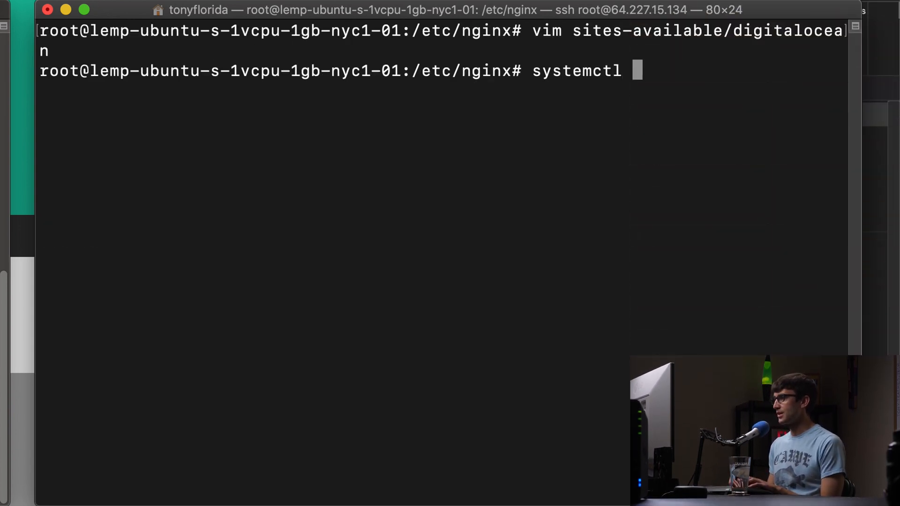
{"action": "type", "text": "reload ningx"}
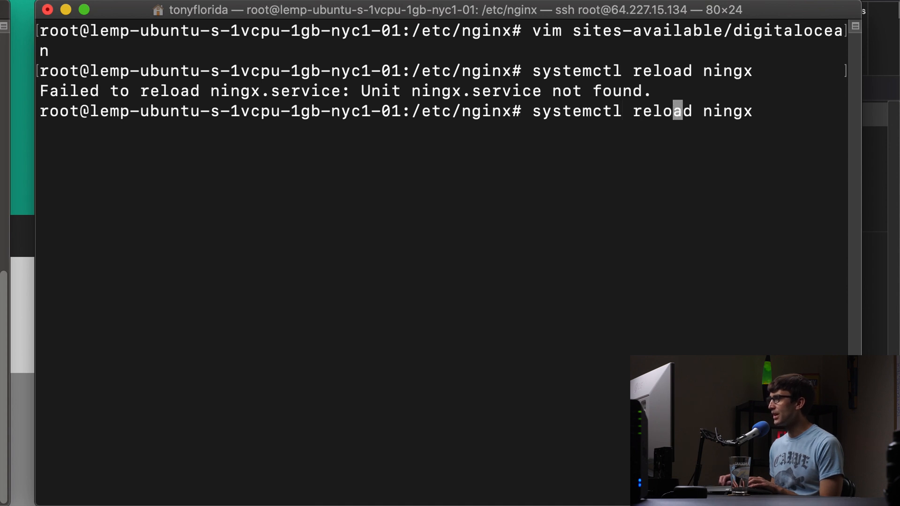
{"action": "key", "text": "Right"}
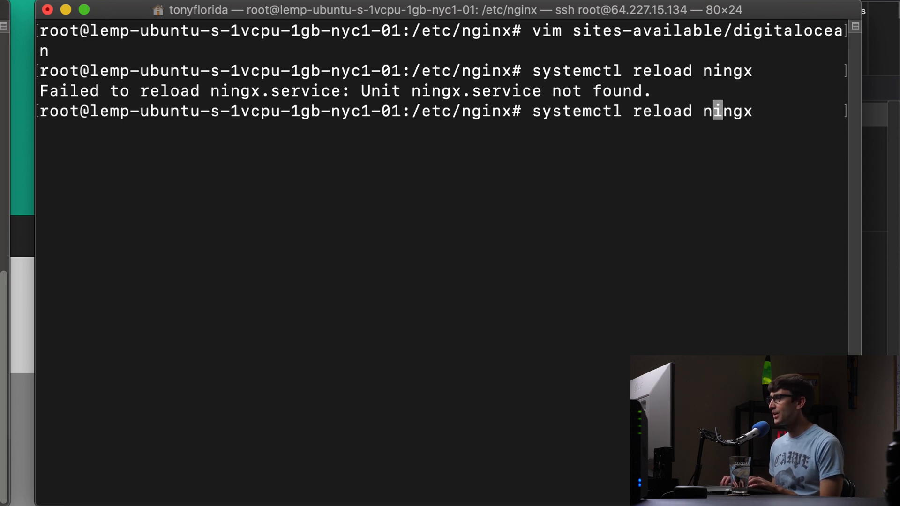
{"action": "key", "text": "BackSpace"}
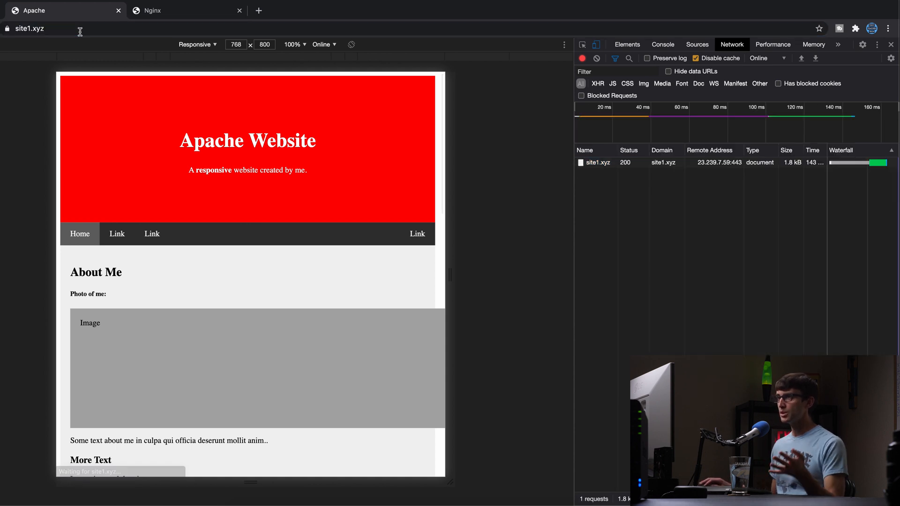
Confirm site1.xyz's DevTools headers include Strict-Transport-Security max-age=31536000
{"action": "left_click", "coordinate": [597, 163]}
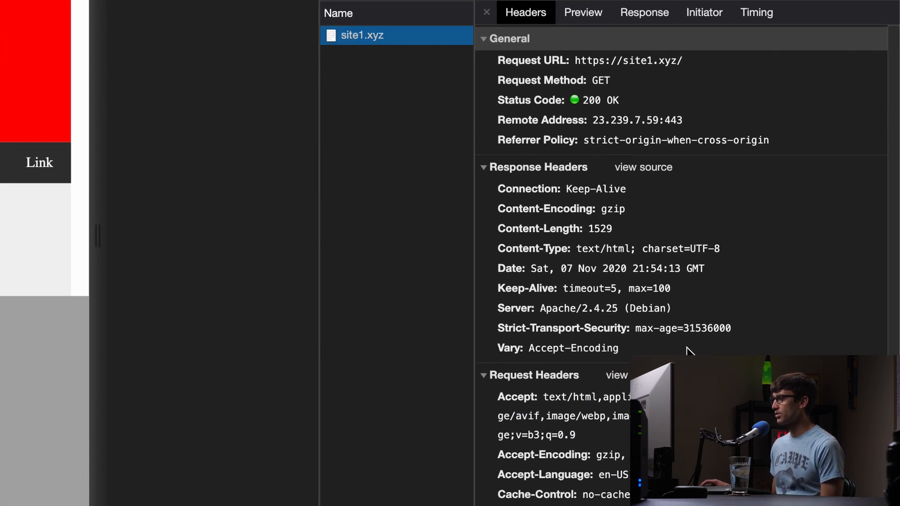
{"action": "mouse_move", "coordinate": [687, 341]}
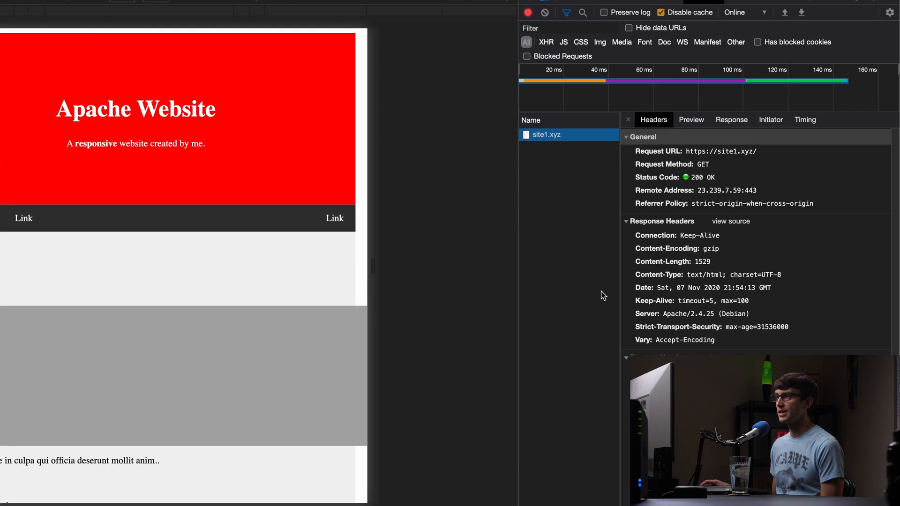
{"action": "left_click", "coordinate": [186, 10]}
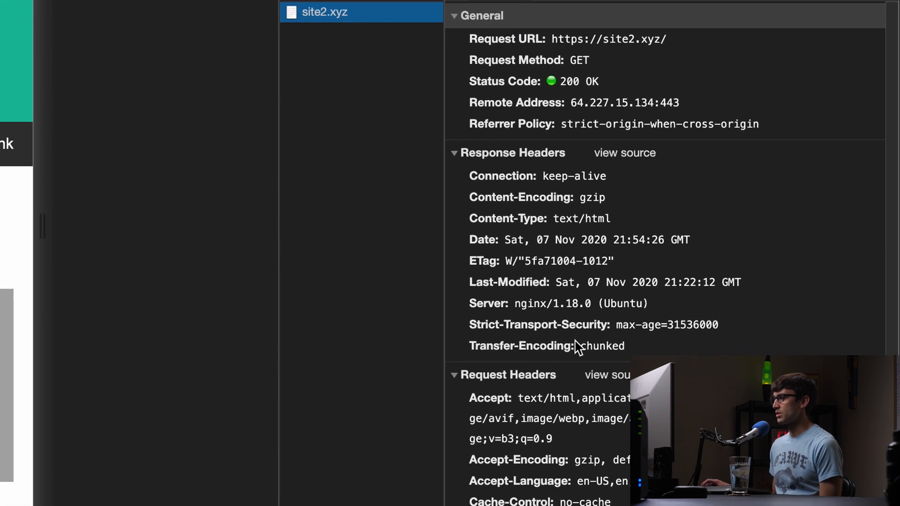
{"action": "mouse_move", "coordinate": [691, 340]}
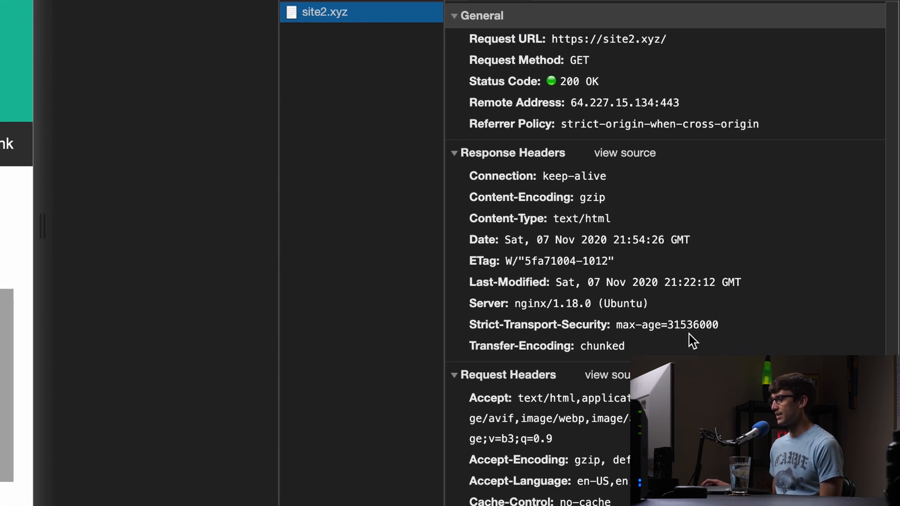
{"action": "mouse_move", "coordinate": [717, 342]}
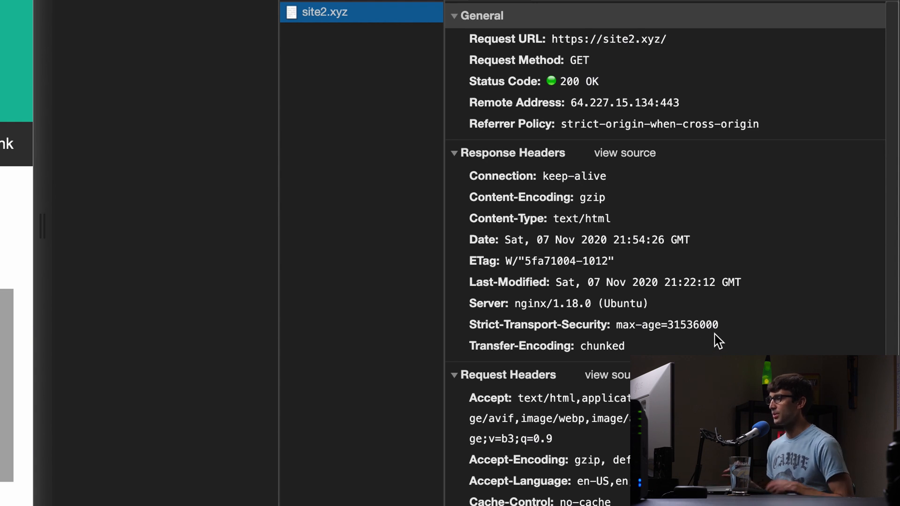